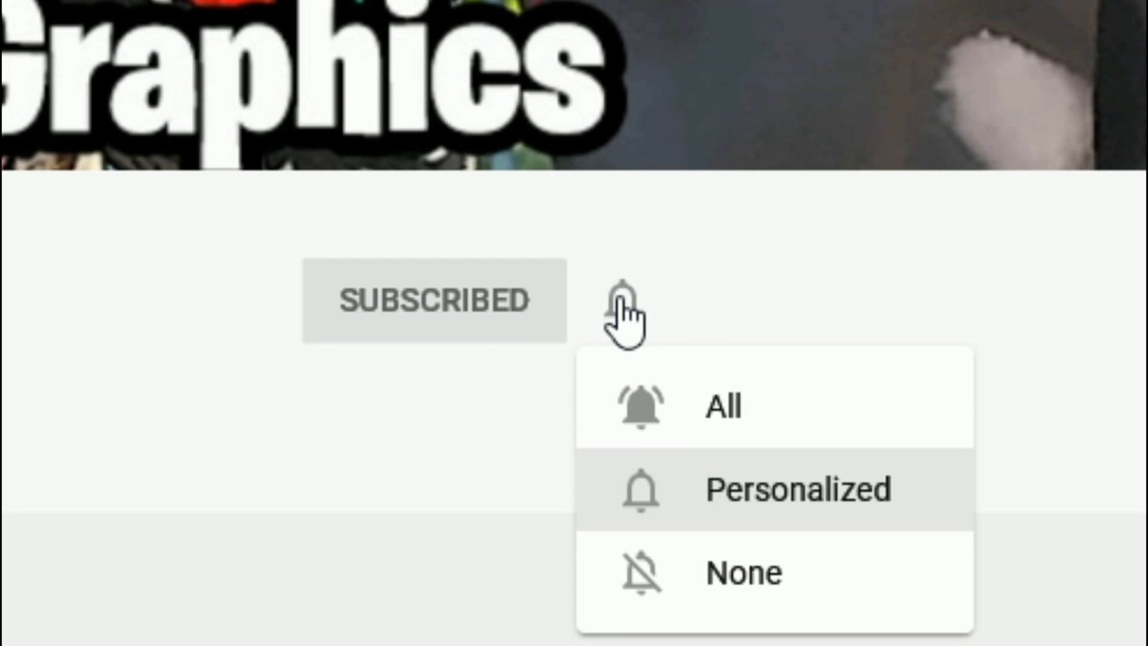
pyautogui.moveTo(787, 421)
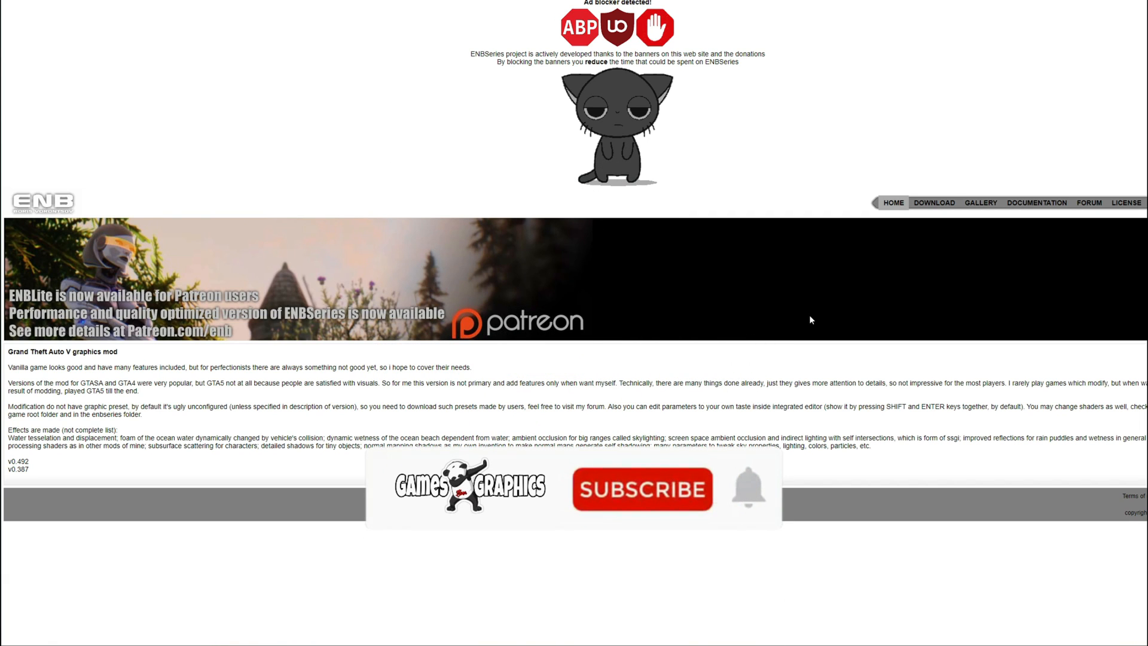
# Step: Download ENBSeries v0.492 from the enbdev Grand Theft Auto V mod page
pyautogui.click(640, 489)
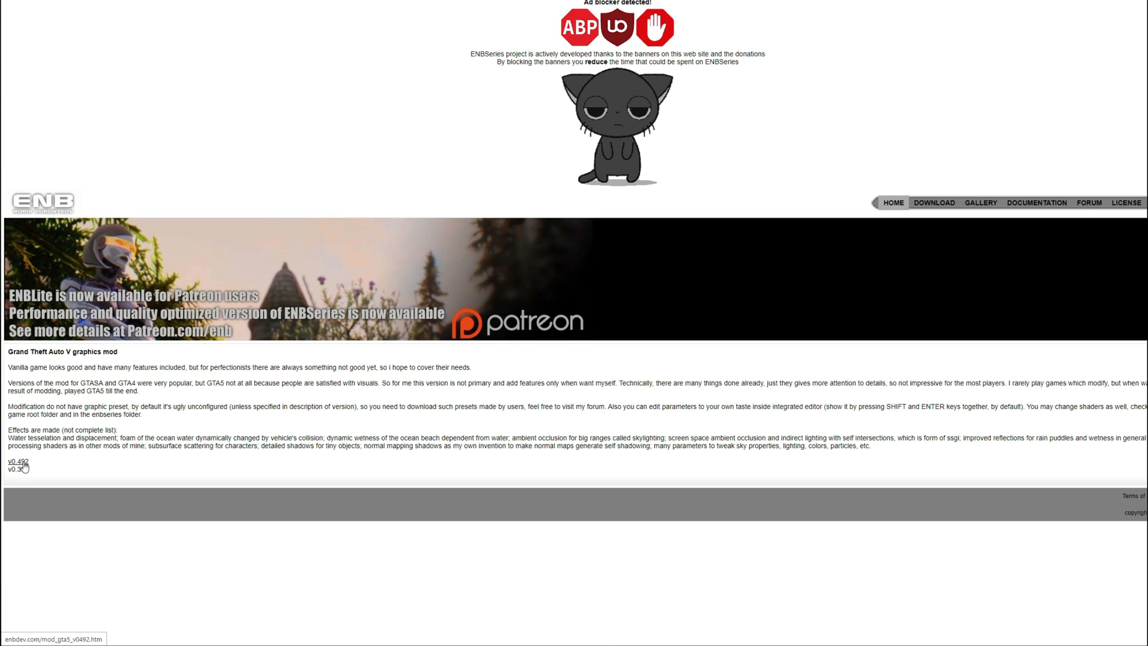
pyautogui.moveTo(650, 345)
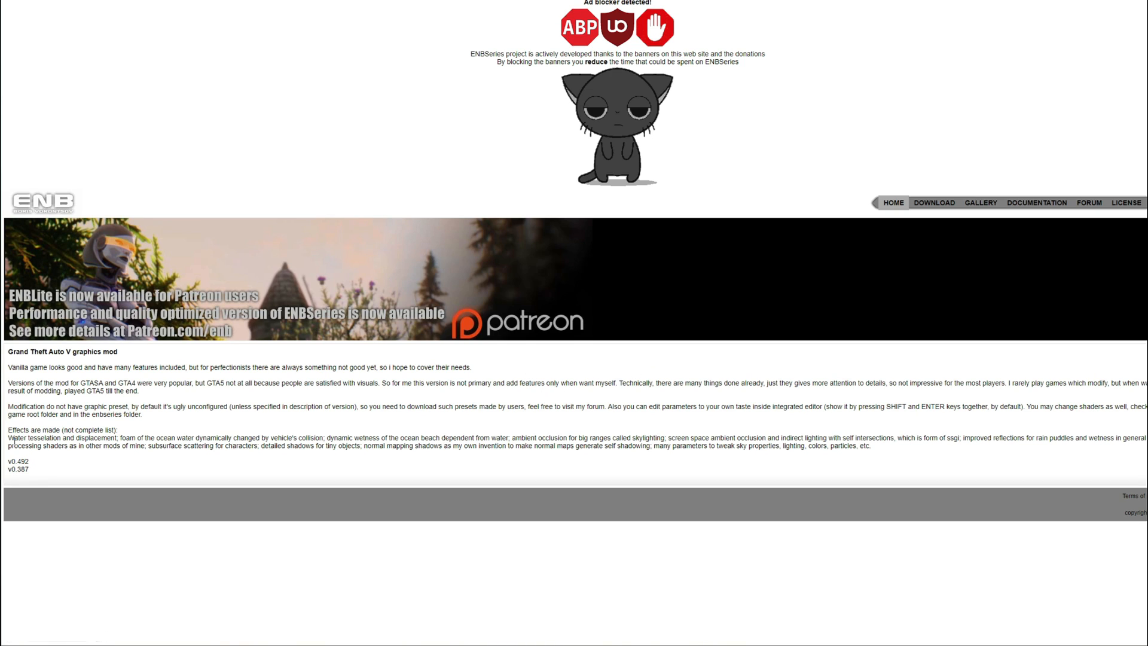
pyautogui.moveTo(771, 308)
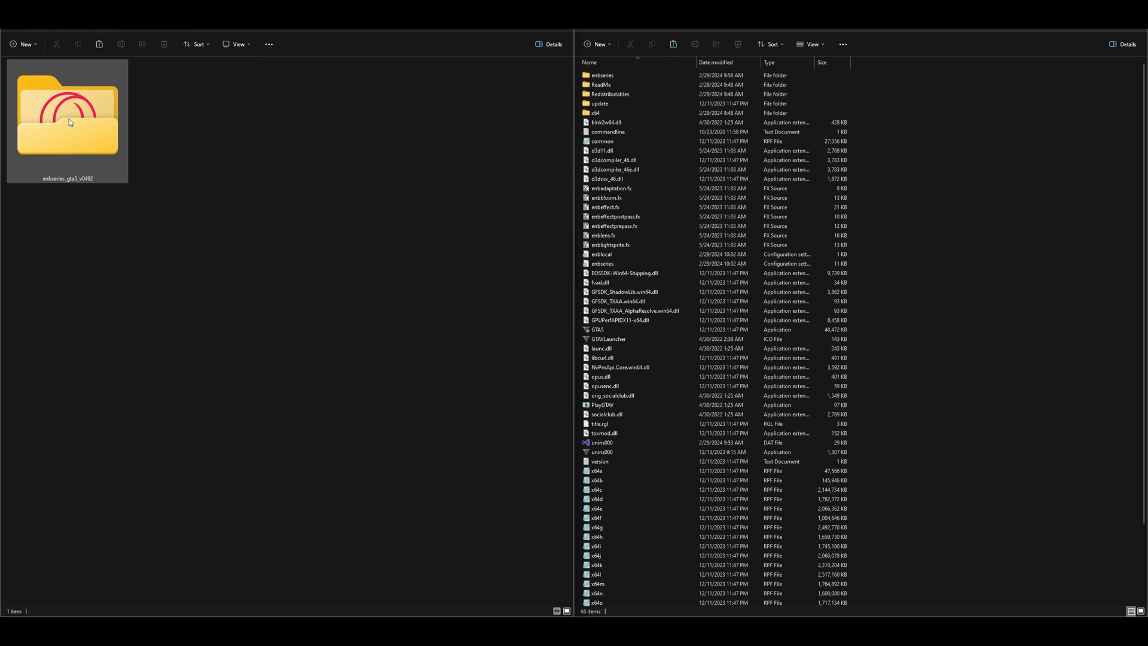
pyautogui.moveTo(476, 135)
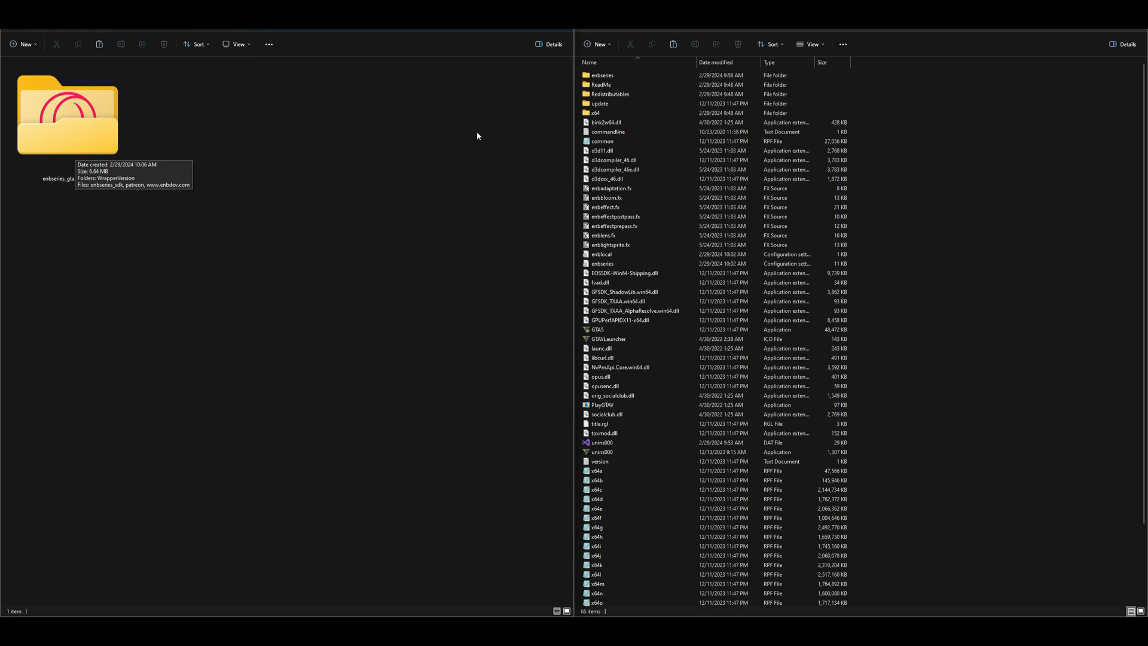
# Step: Open enbseries_gta5_v0492, then its WrapperVersion folder with the 14 ENB files
pyautogui.click(66, 110)
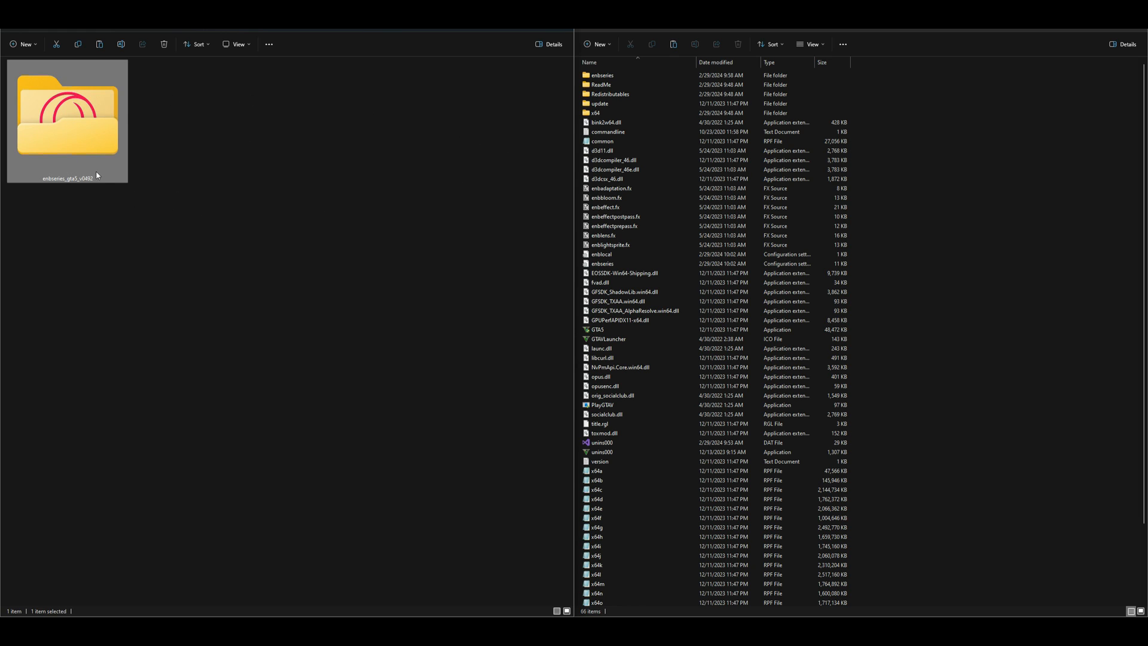
pyautogui.moveTo(1040, 235)
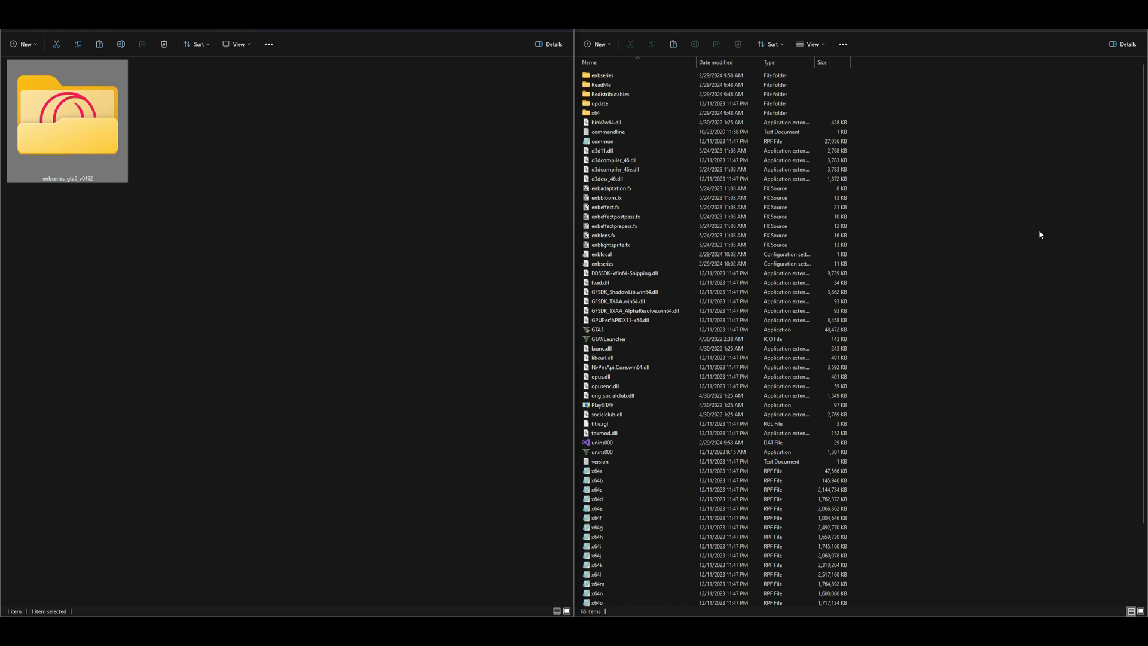
pyautogui.moveTo(92, 106)
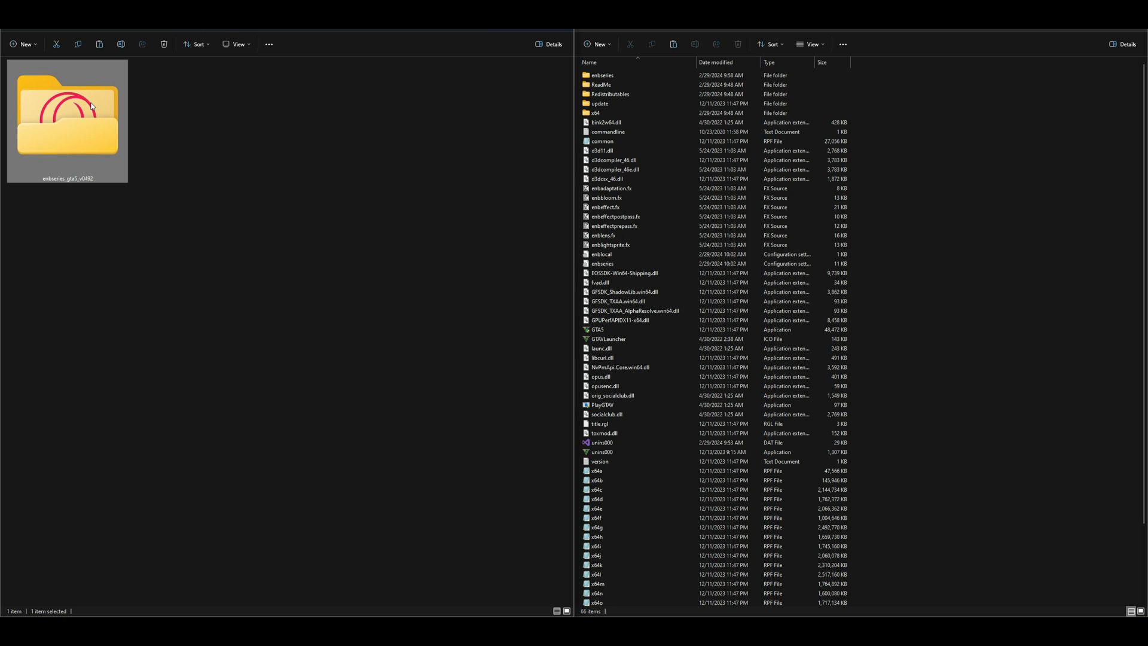
pyautogui.moveTo(86, 119)
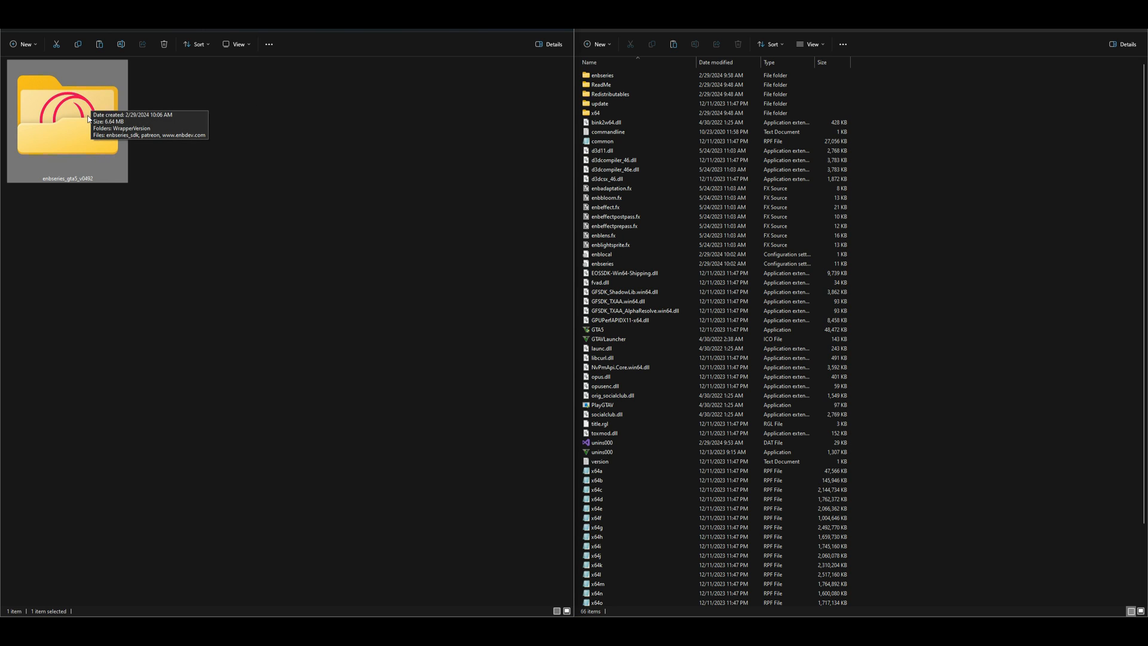
pyautogui.doubleClick(67, 117)
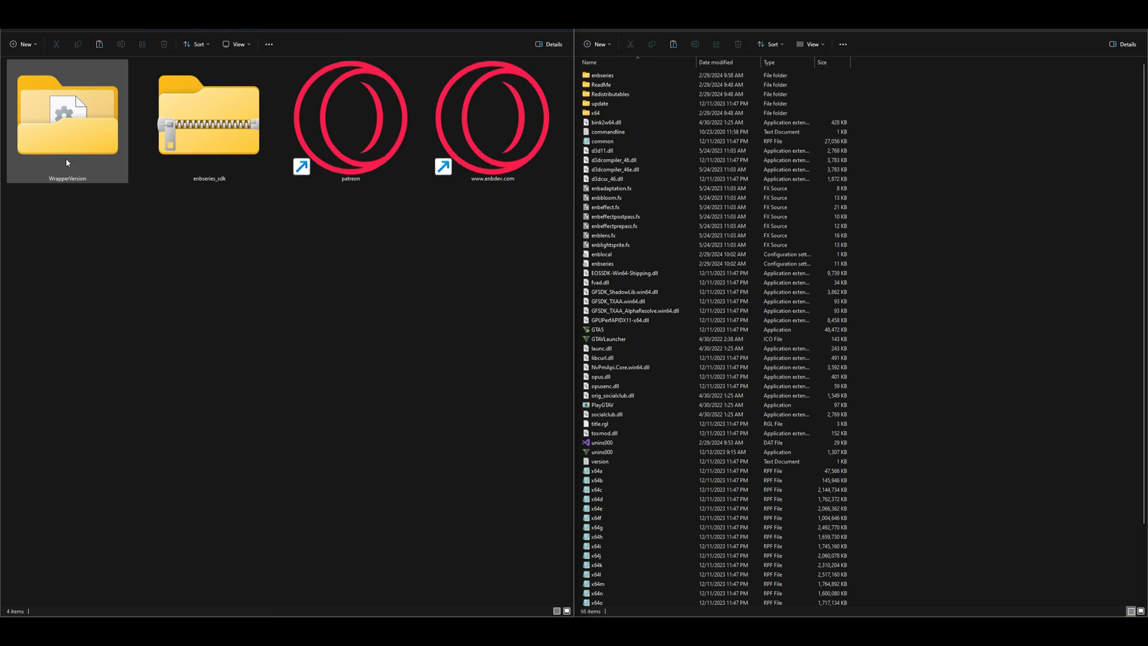
pyautogui.click(210, 189)
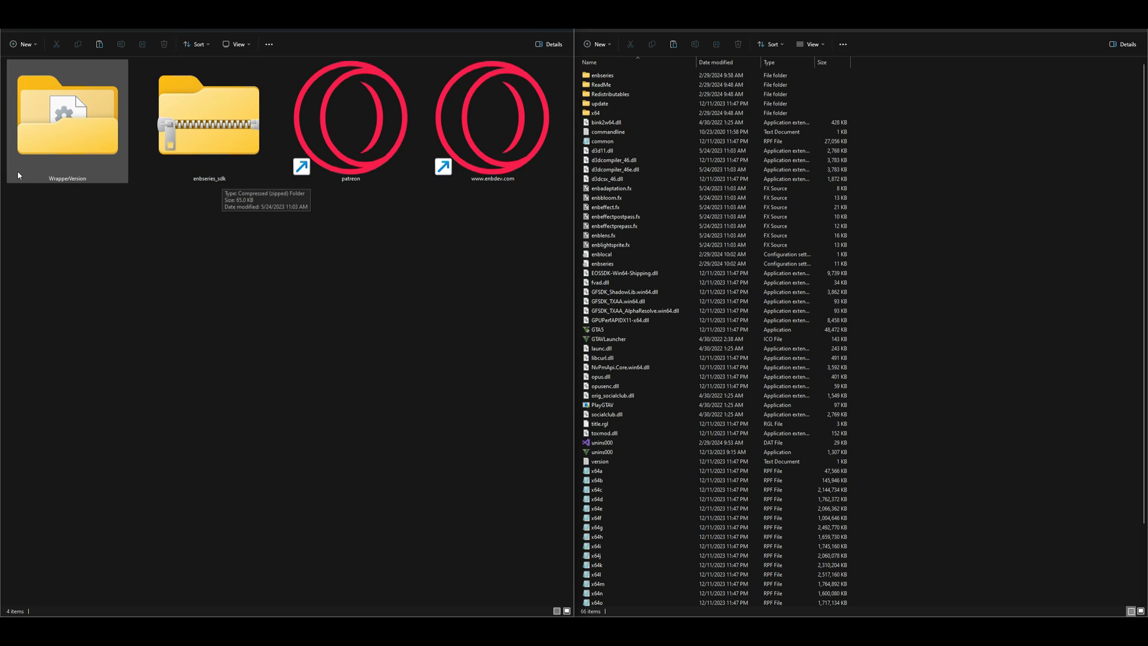
pyautogui.click(66, 110)
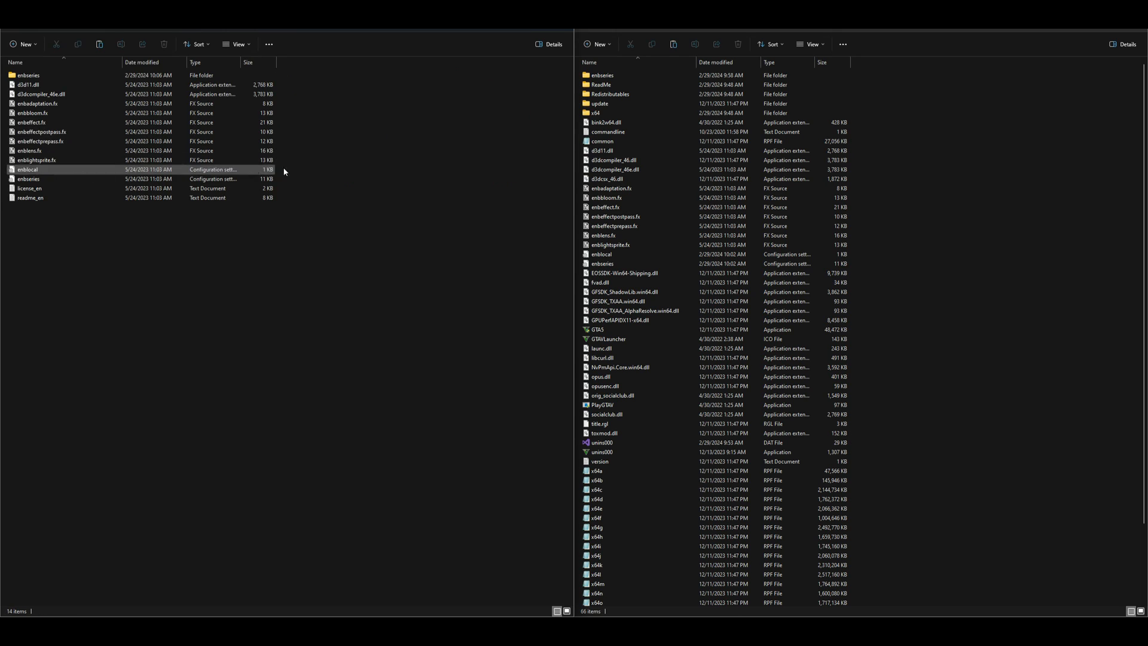
# Step: Copy twelve WrapperVersion items, excluding license_en and readme_en, into the GTA V folder
pyautogui.click(345, 84)
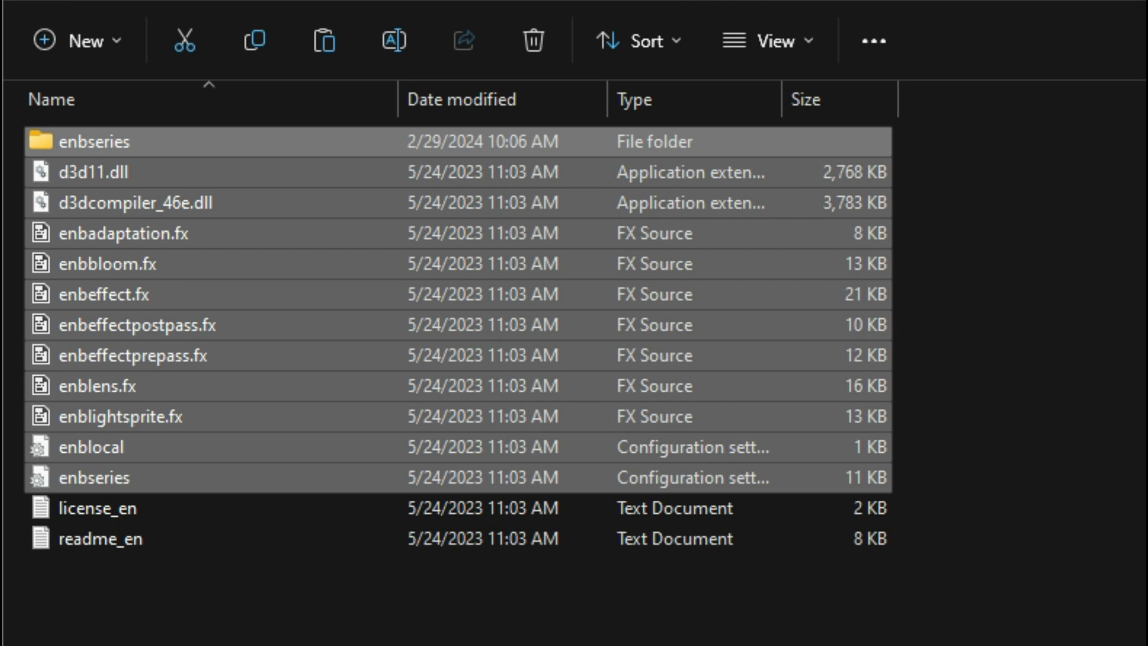
pyautogui.moveTo(734, 294)
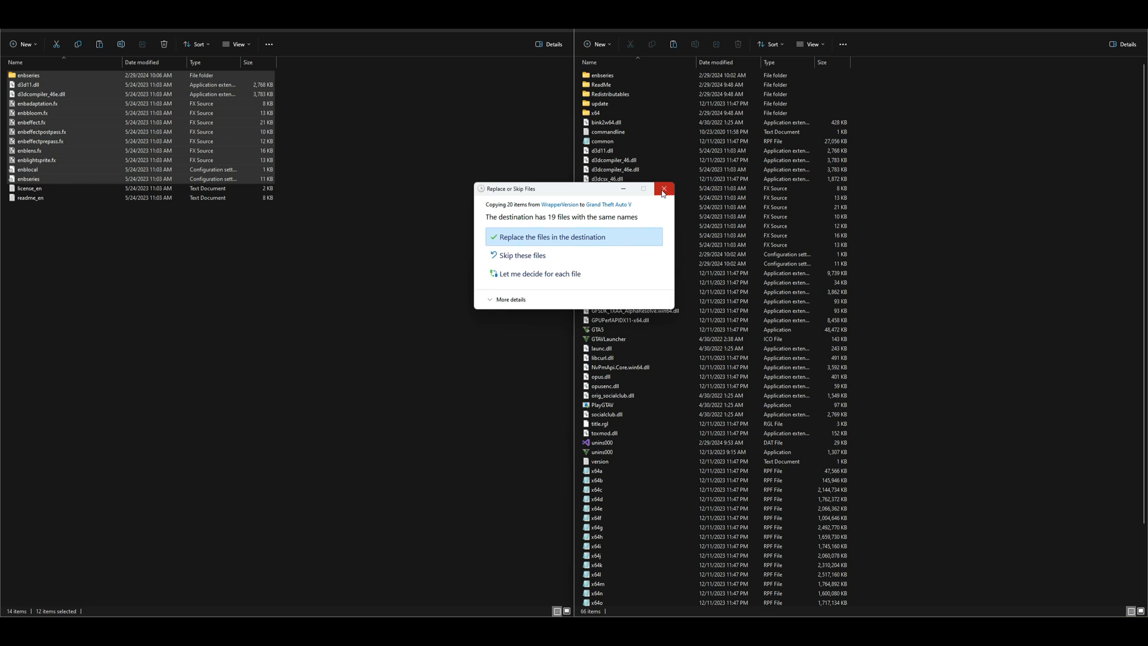
pyautogui.click(664, 189)
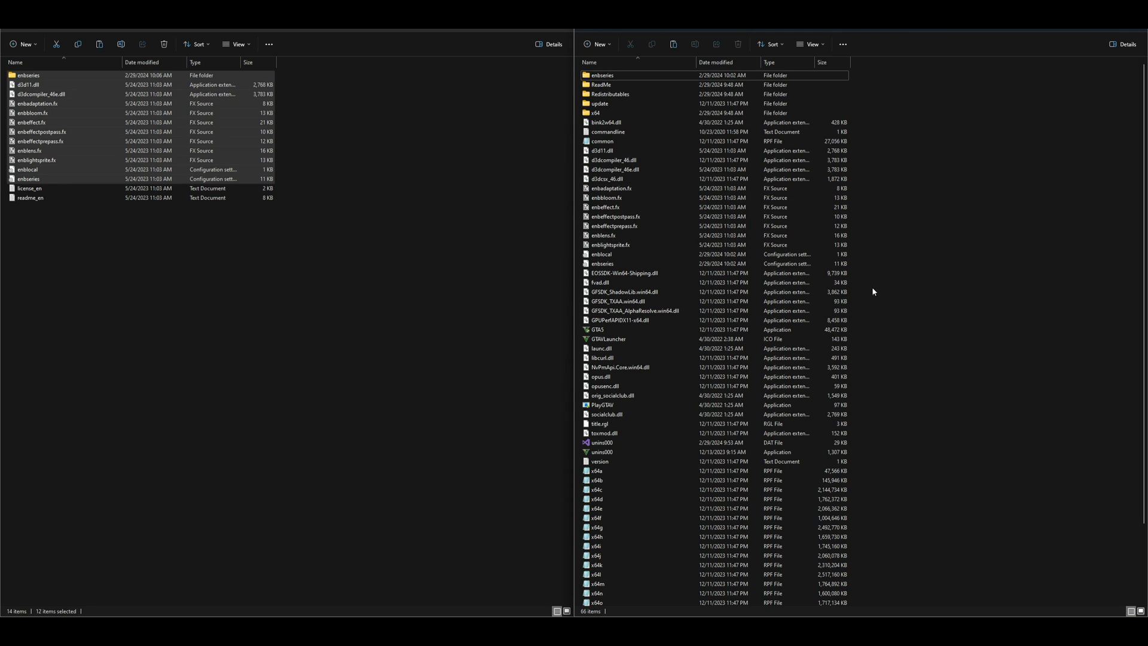
pyautogui.moveTo(959, 350)
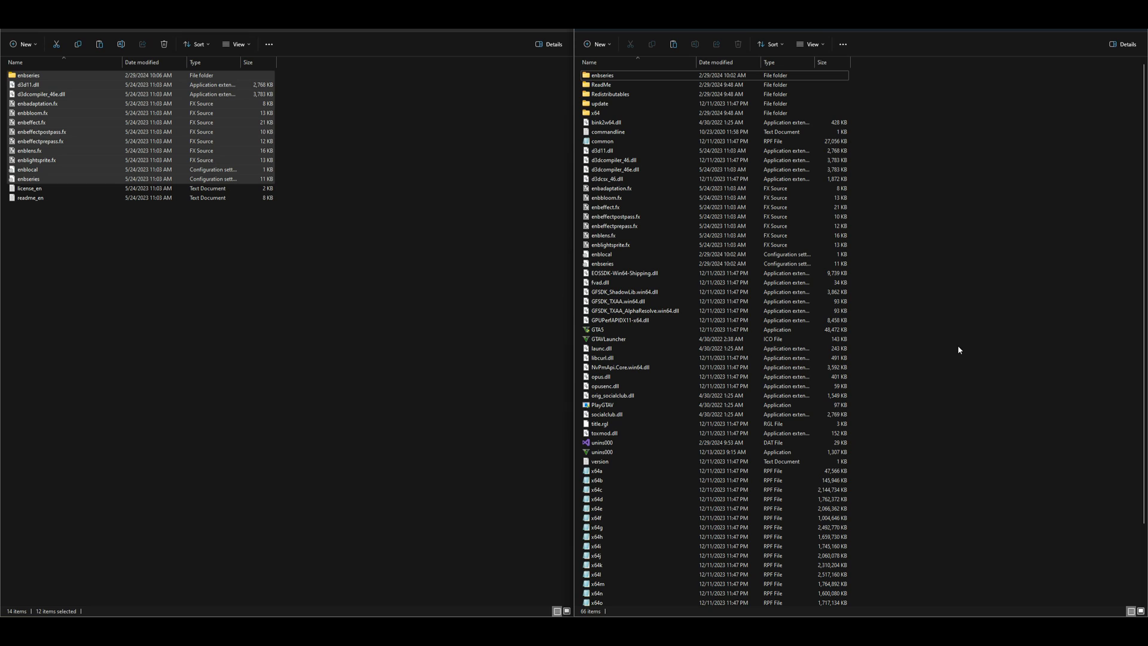
pyautogui.moveTo(949, 388)
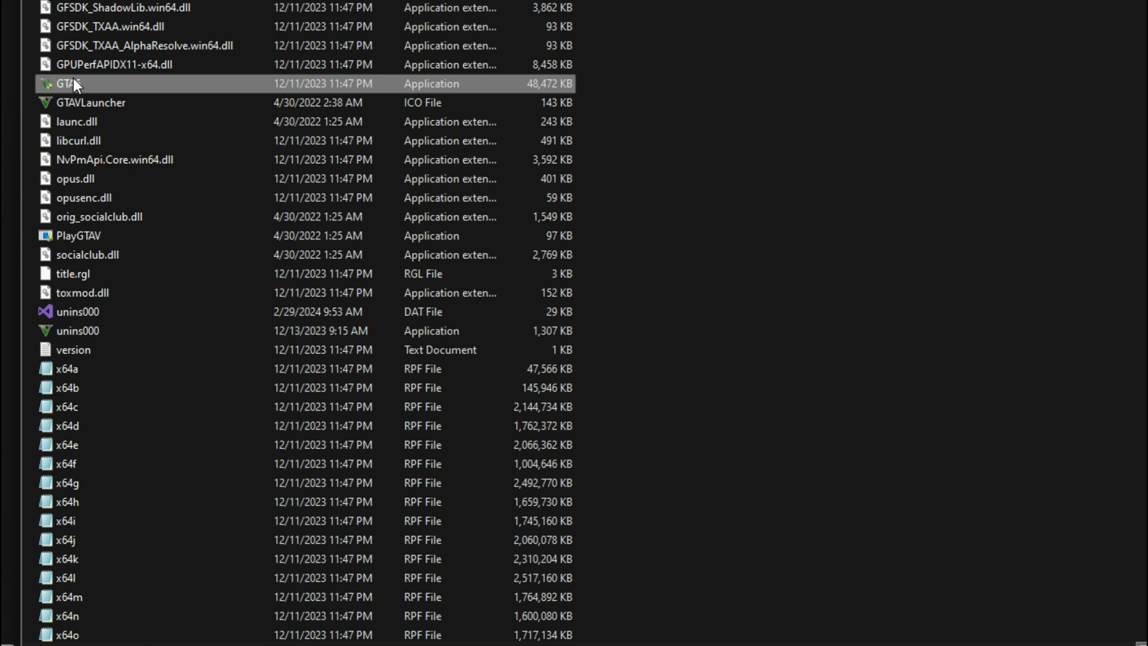
pyautogui.moveTo(88, 86)
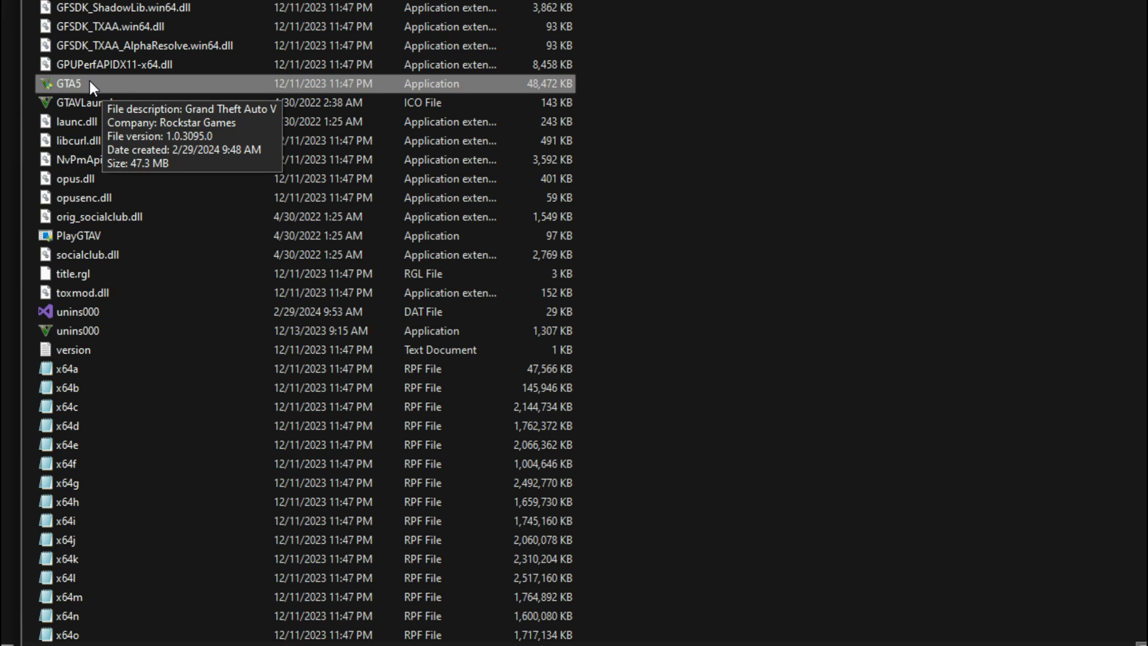
# Step: Show the Compatibility tab of GTA5.exe's Properties
pyautogui.rightClick(68, 84)
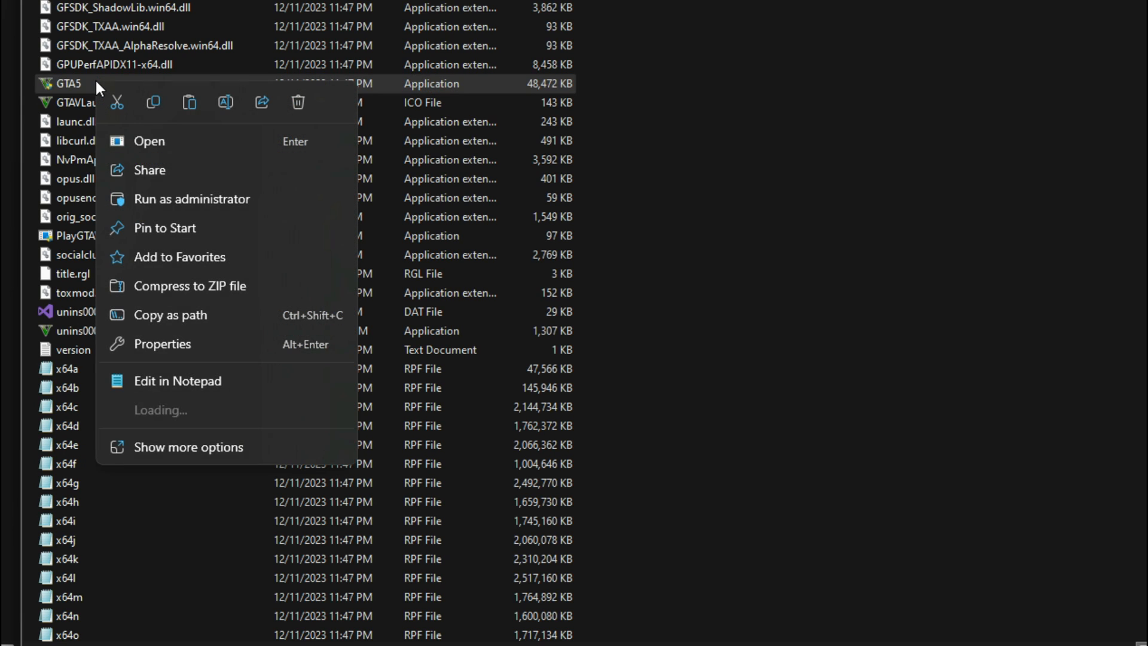
pyautogui.click(163, 344)
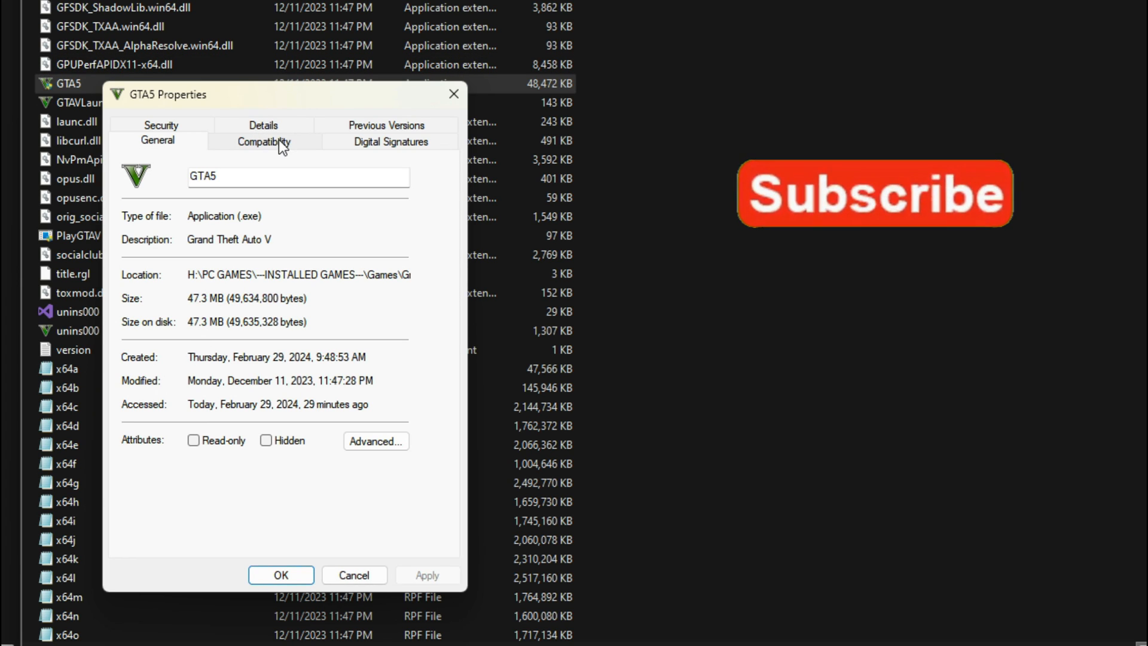
pyautogui.click(263, 141)
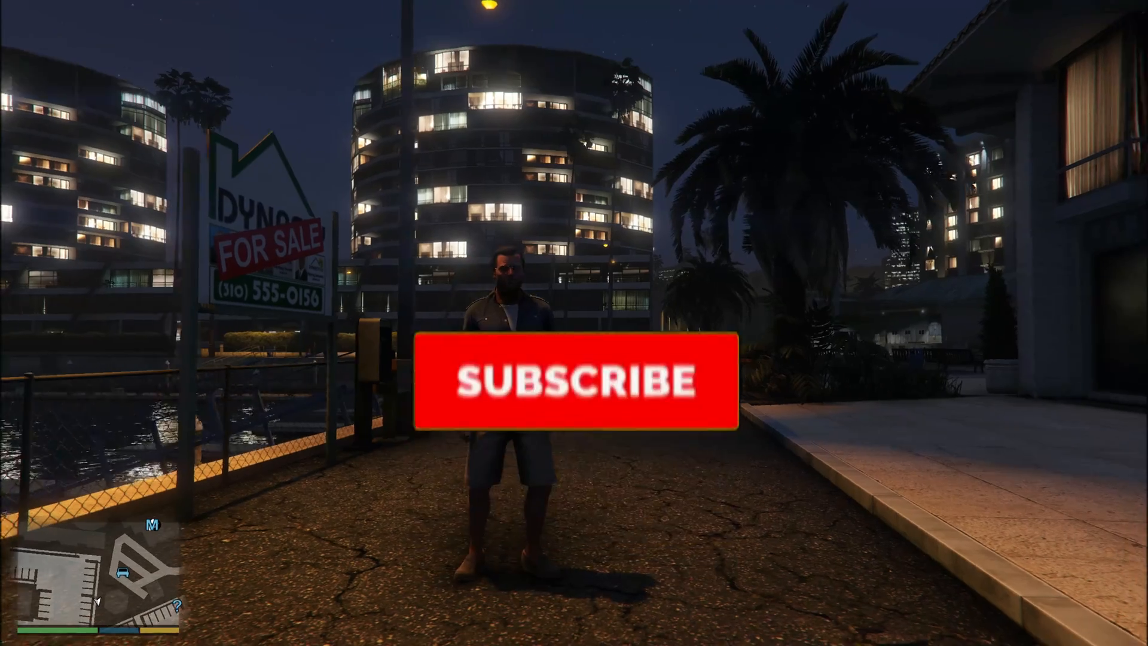
pyautogui.click(578, 381)
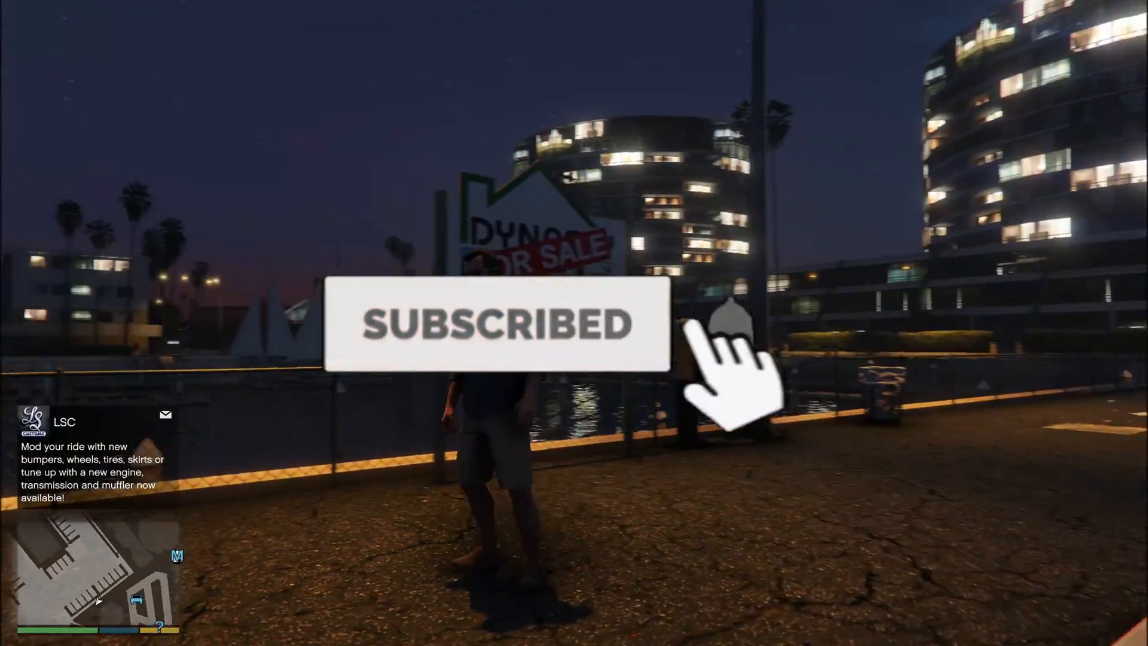